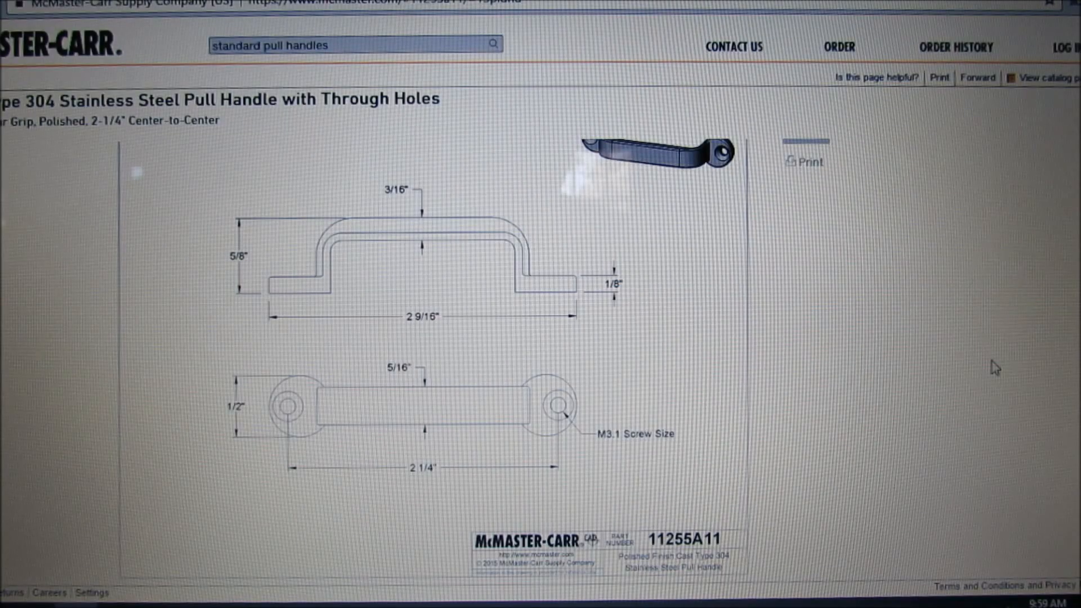
{"action": "mouse_move", "coordinate": [954, 317]}
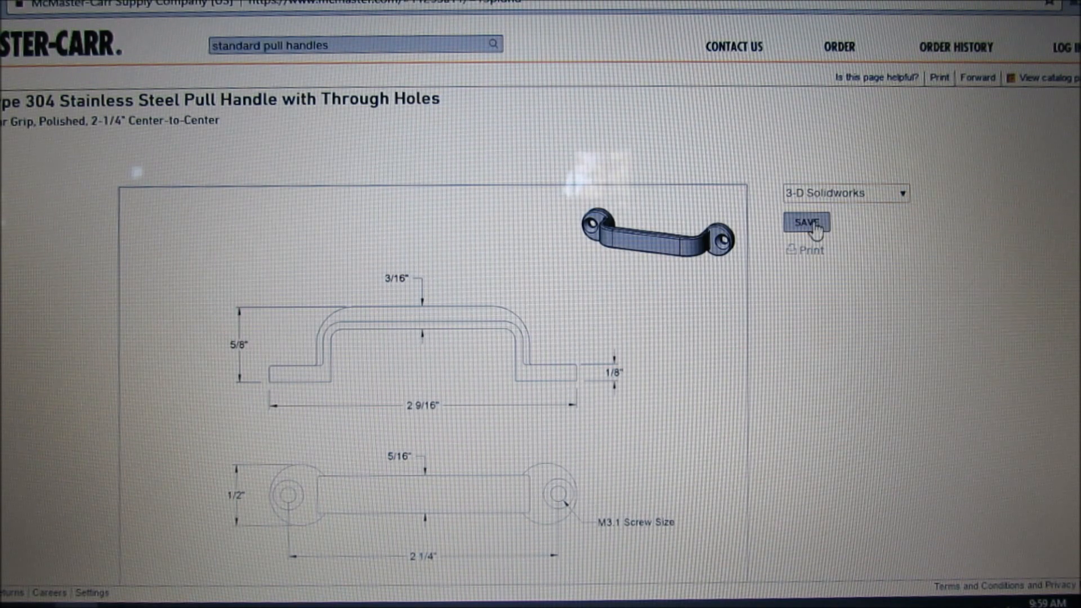
Download the stainless steel pull handle as a 3-D SolidWorks model.
{"action": "left_click", "coordinate": [804, 222]}
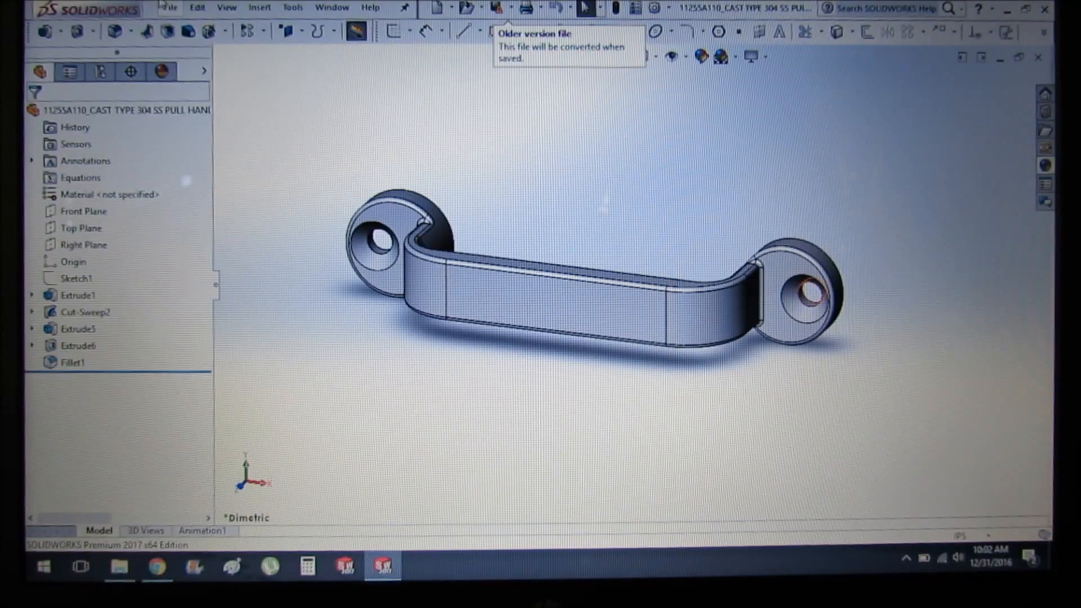
Export the pull handle part as an STL file to the Desktop.
{"action": "left_click", "coordinate": [169, 7]}
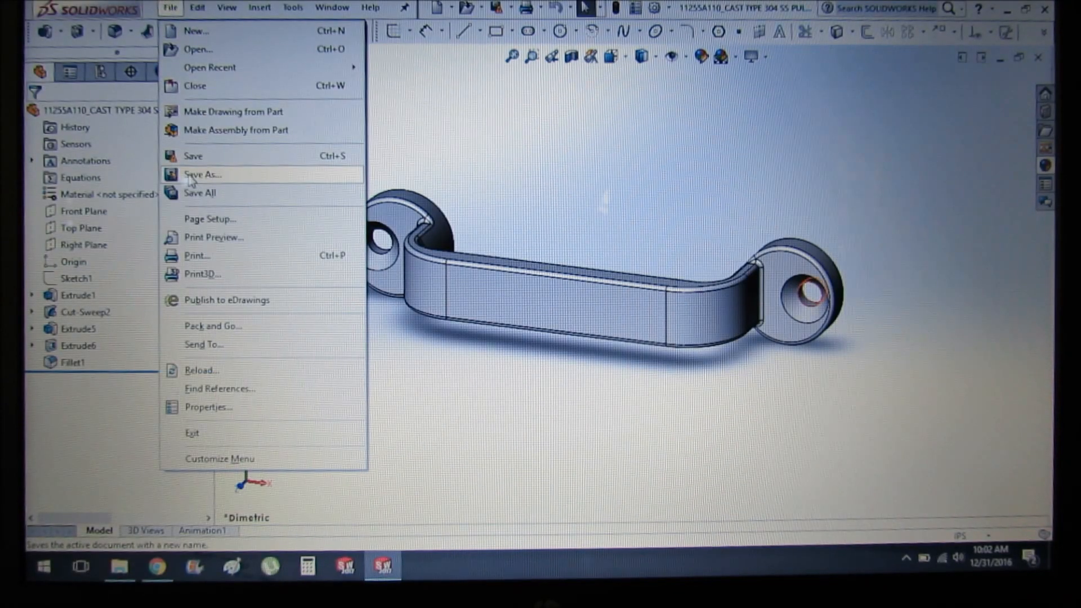
{"action": "left_click", "coordinate": [202, 174]}
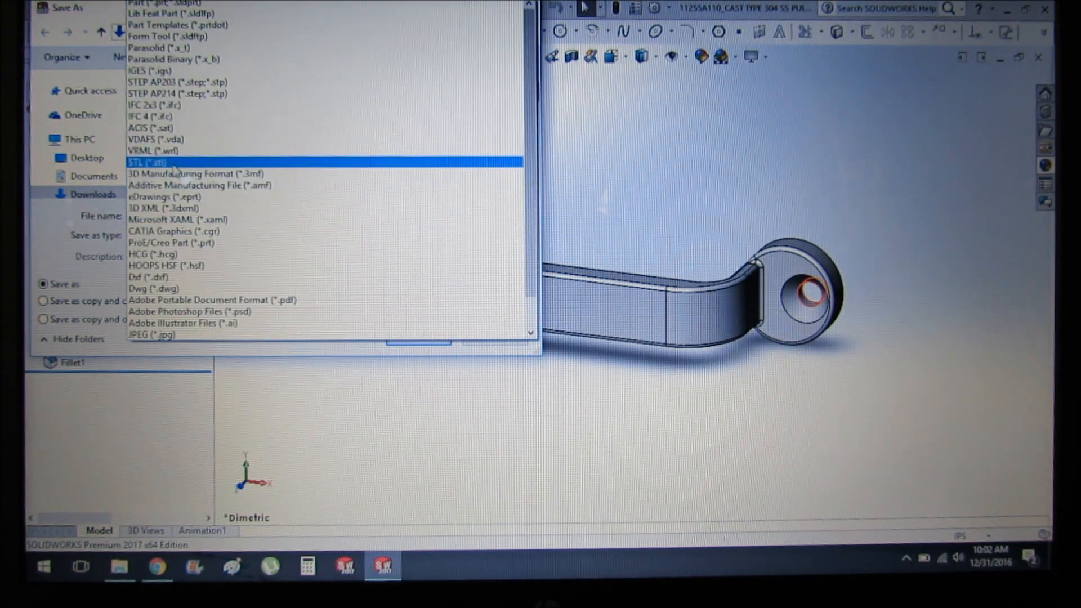
{"action": "left_click", "coordinate": [147, 162]}
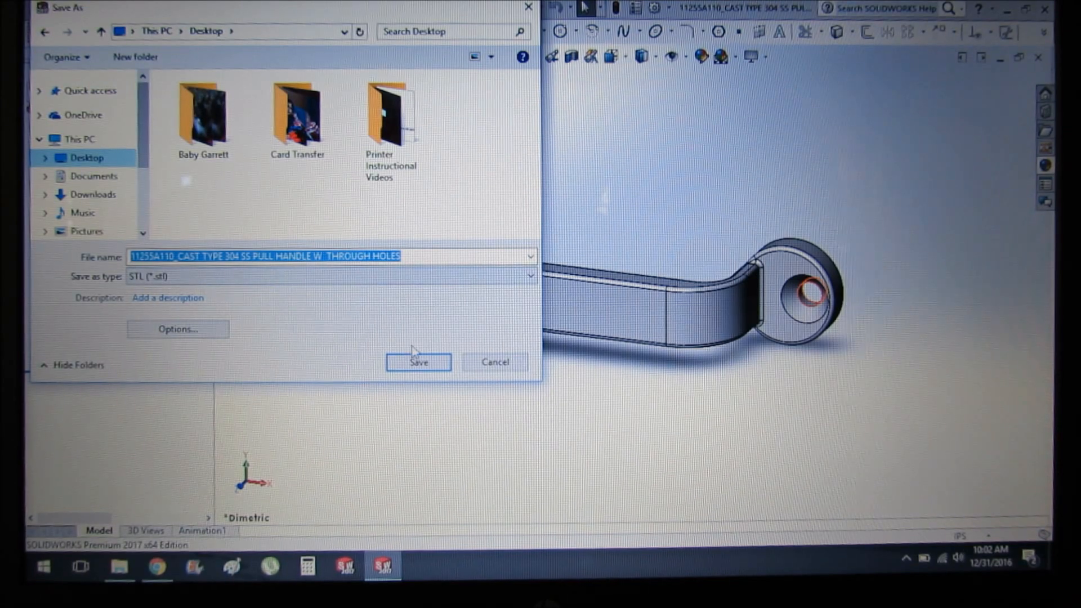
{"action": "left_click", "coordinate": [418, 362]}
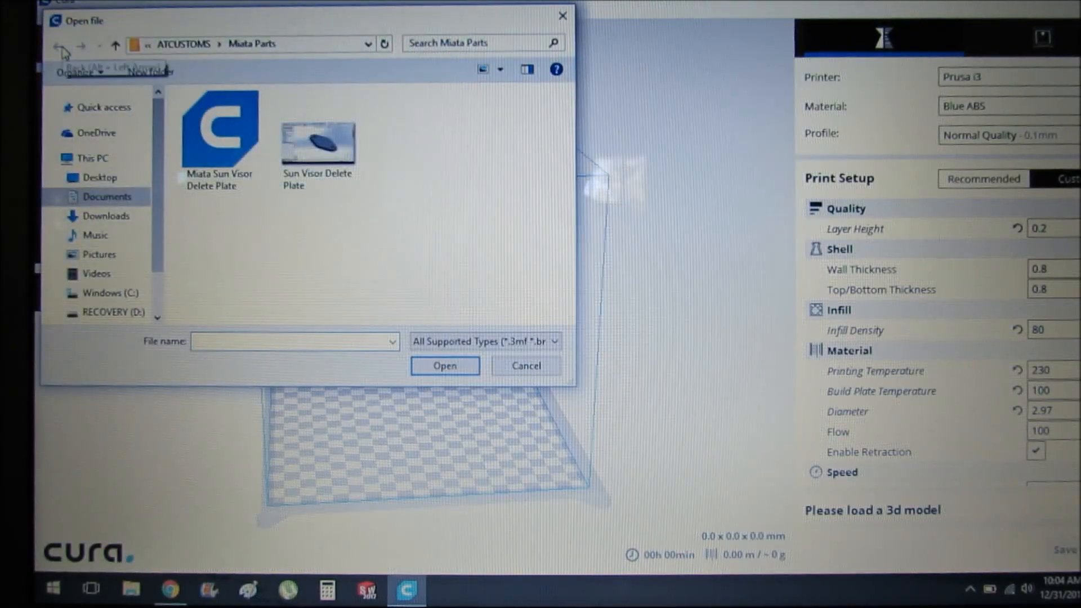
Go back to the previous folder in the Open file dialog to find the STL.
{"action": "left_click", "coordinate": [57, 44]}
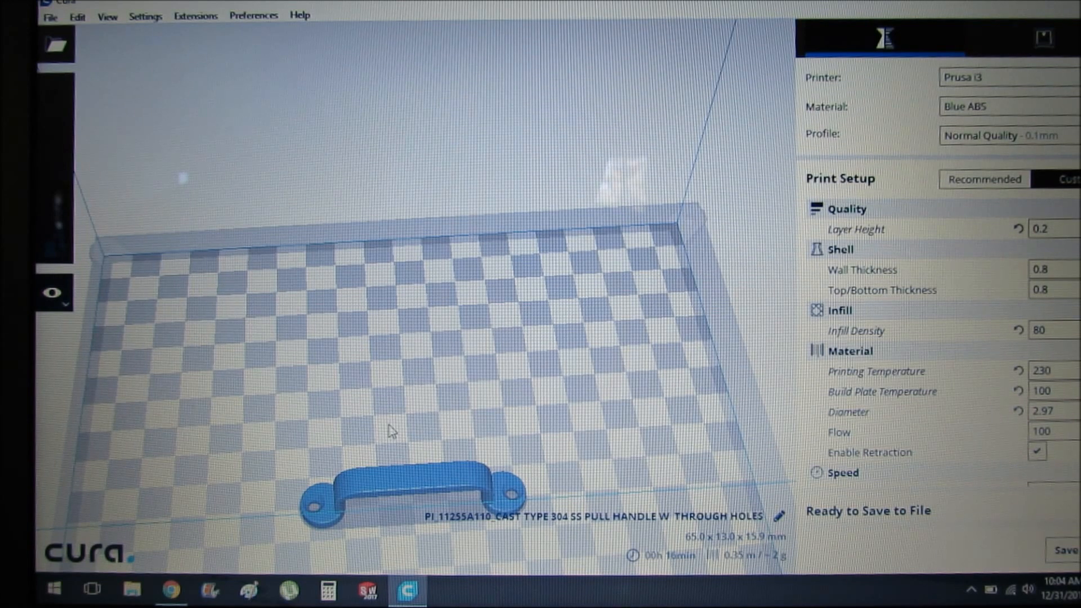
{"action": "mouse_move", "coordinate": [384, 469]}
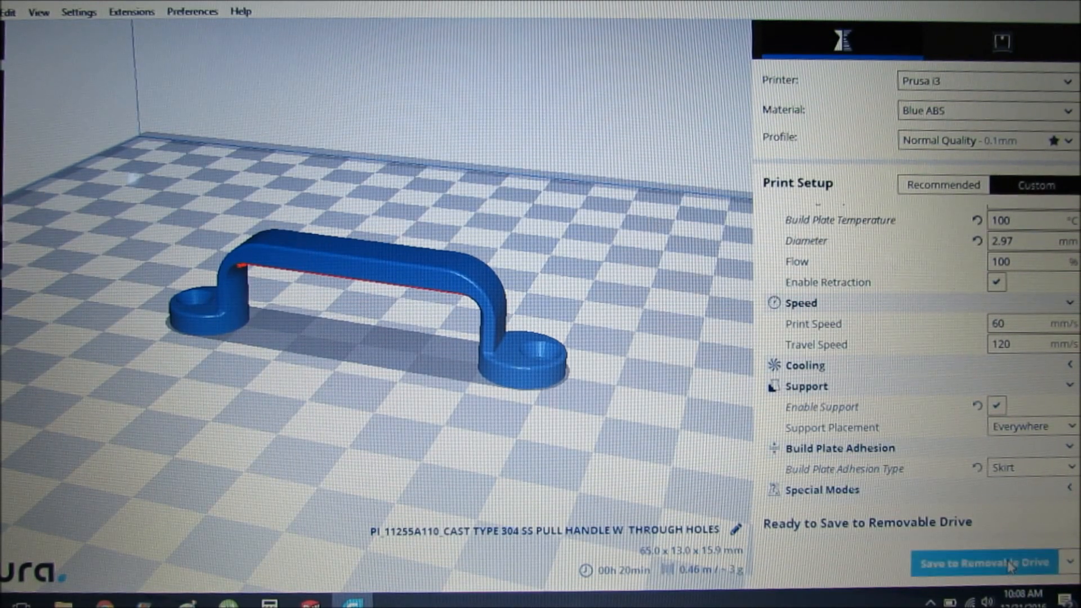
Save the supported pull handle G-code to the removable drive, then eject it.
{"action": "left_click", "coordinate": [982, 563]}
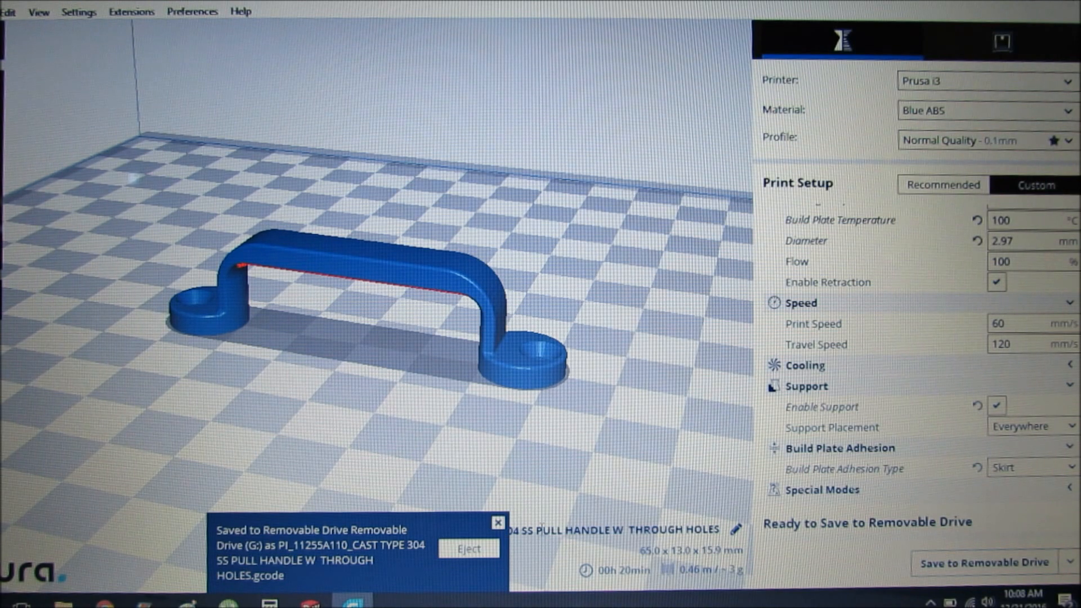
{"action": "left_click", "coordinate": [468, 548]}
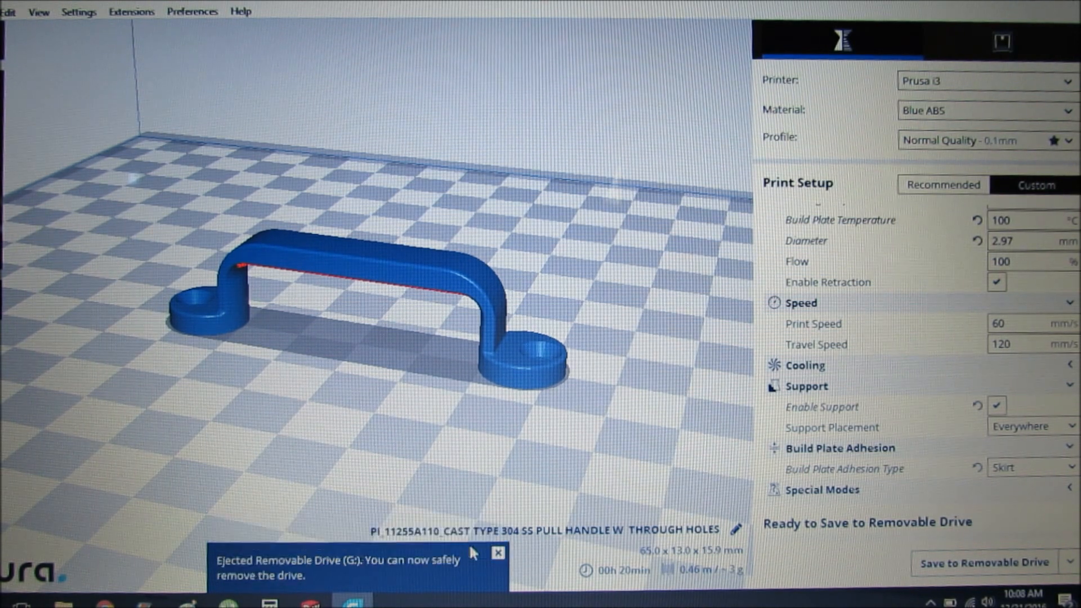